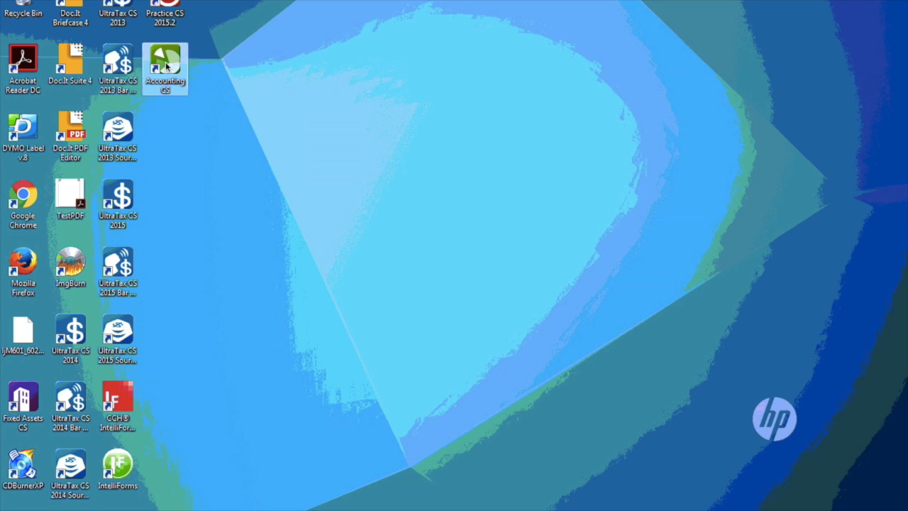
- Launch Accounting CS from its desktop icon to reach the login window
{"action": "double_click", "coordinate": [165, 62]}
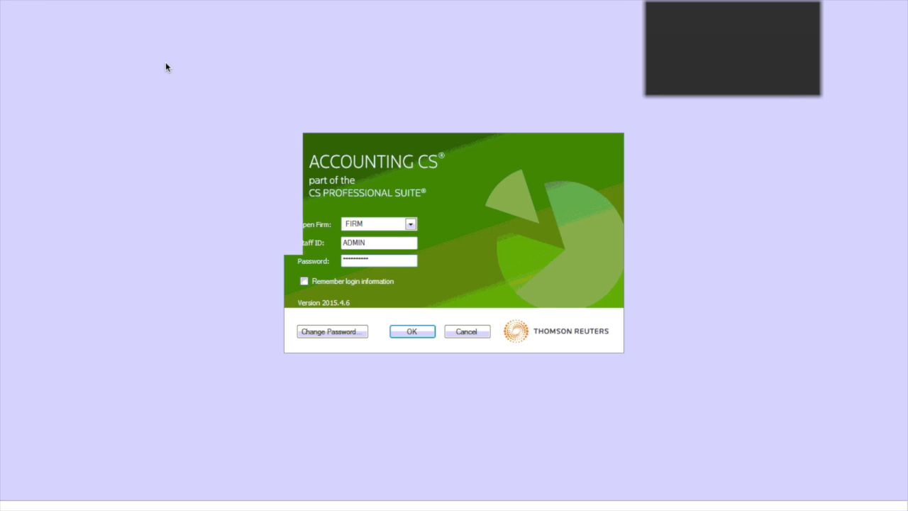
- Sign in with the prefilled firm, staff ID and password
{"action": "left_click", "coordinate": [411, 332]}
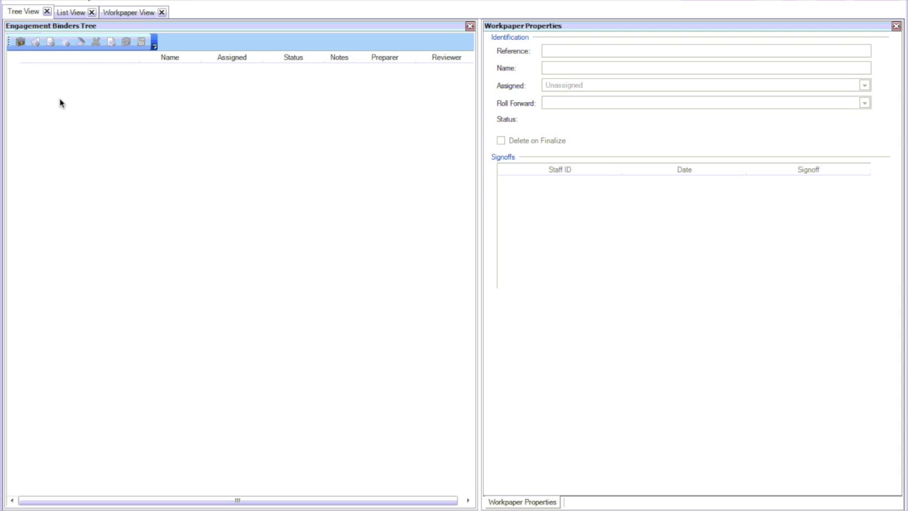
{"action": "mouse_move", "coordinate": [701, 9]}
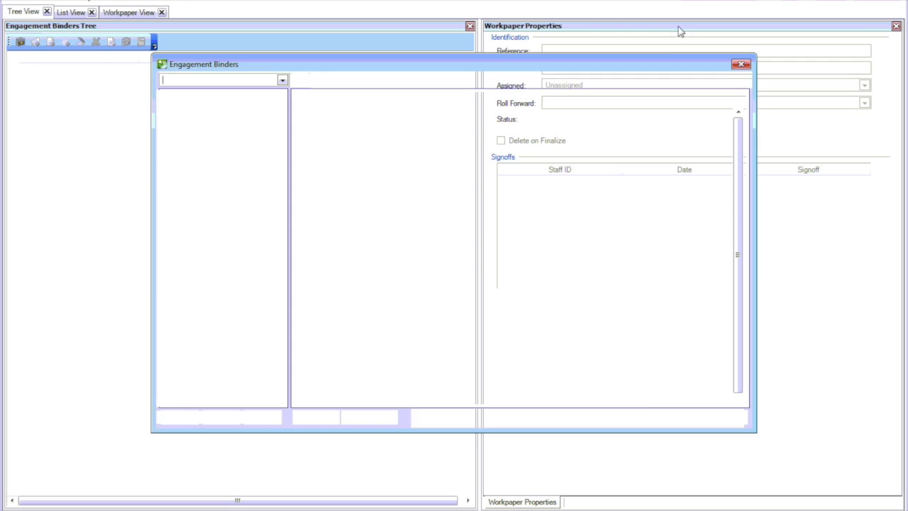
- Add an engagement binder named '2015 Individual Tax' with source New
{"action": "left_click", "coordinate": [179, 417]}
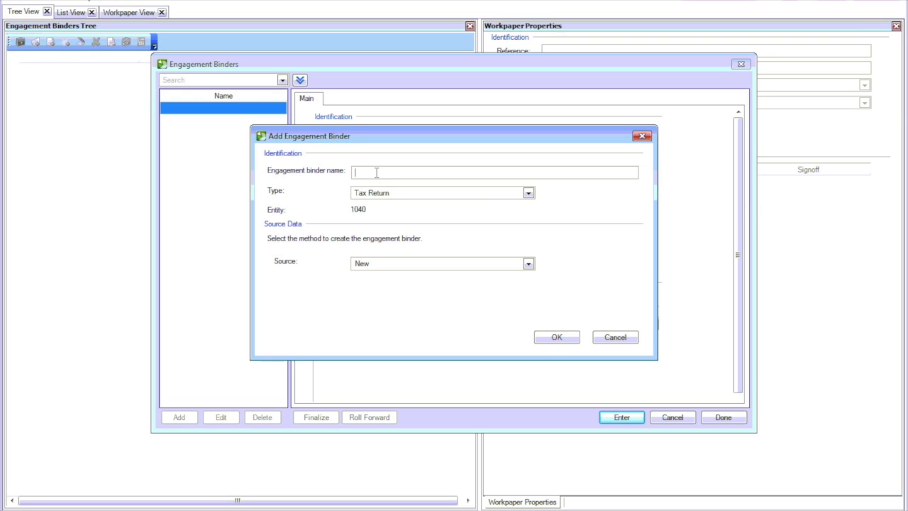
{"action": "type", "text": "2015"}
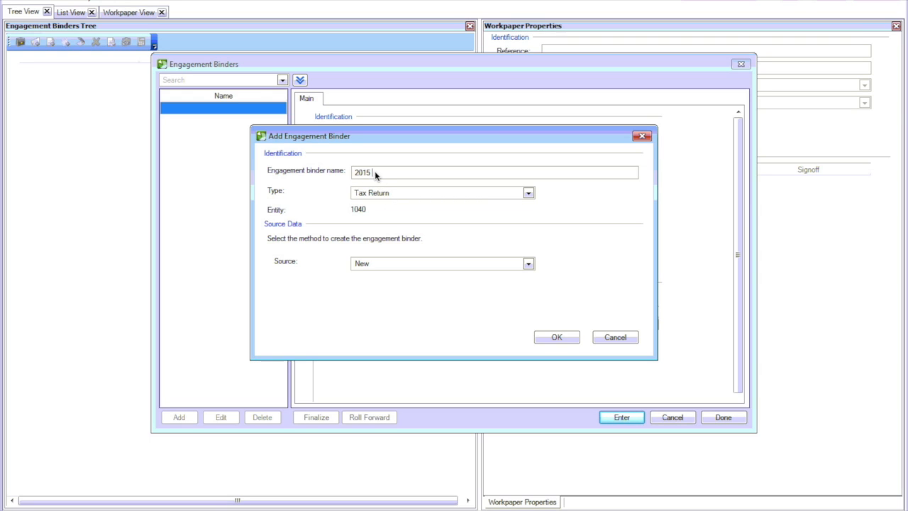
{"action": "type", "text": "Individual"}
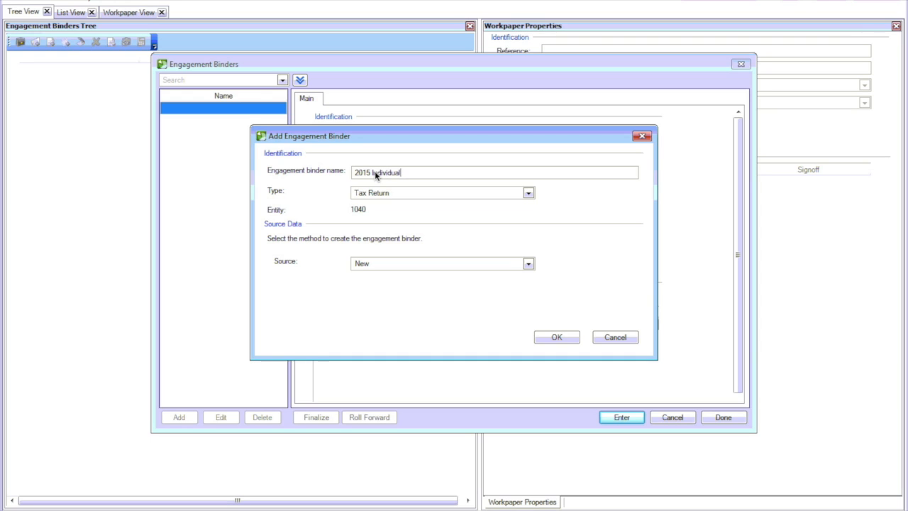
{"action": "type", "text": "Tax"}
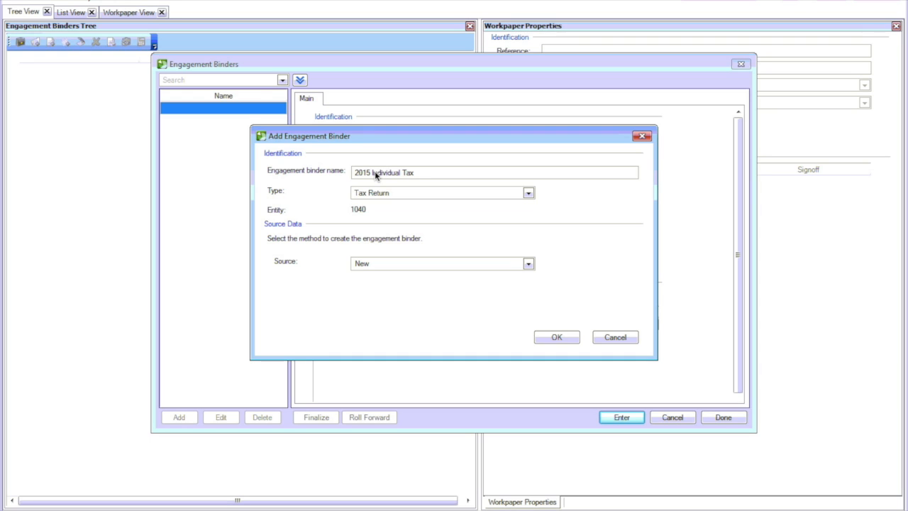
{"action": "mouse_move", "coordinate": [386, 238]}
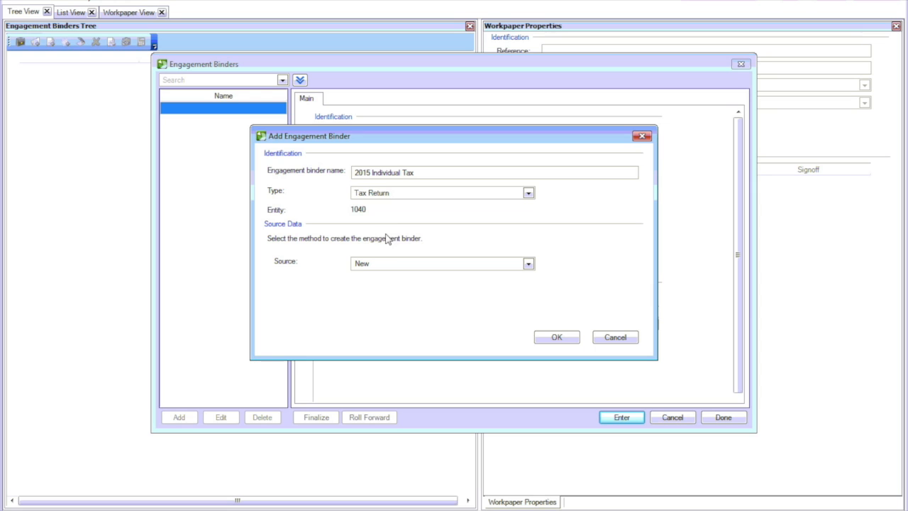
{"action": "mouse_move", "coordinate": [384, 261]}
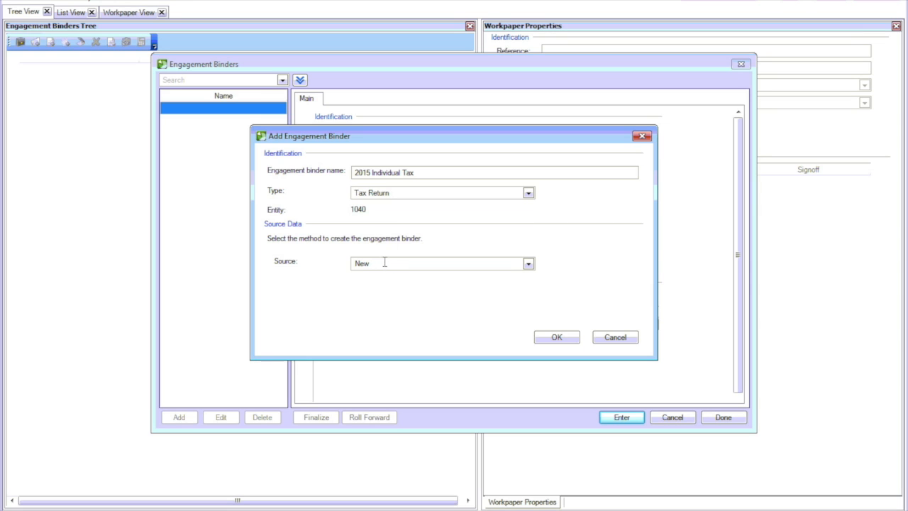
{"action": "left_click", "coordinate": [527, 263]}
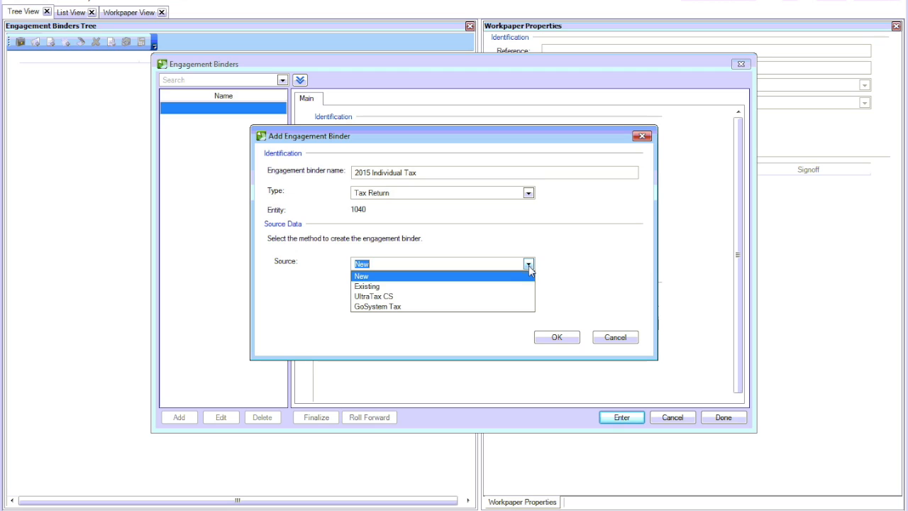
{"action": "left_click", "coordinate": [360, 276]}
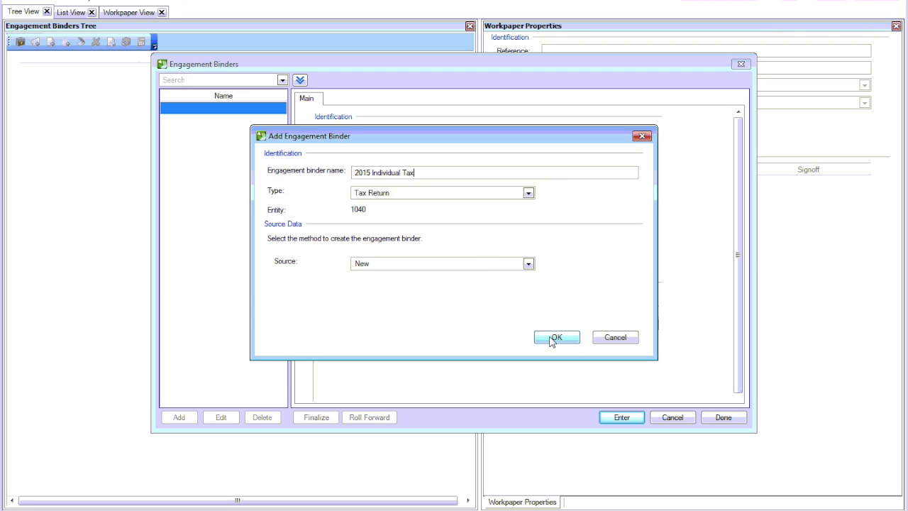
- Confirm and save the binder, leaving it Active in the Engagement Binders Tree
{"action": "left_click", "coordinate": [556, 337]}
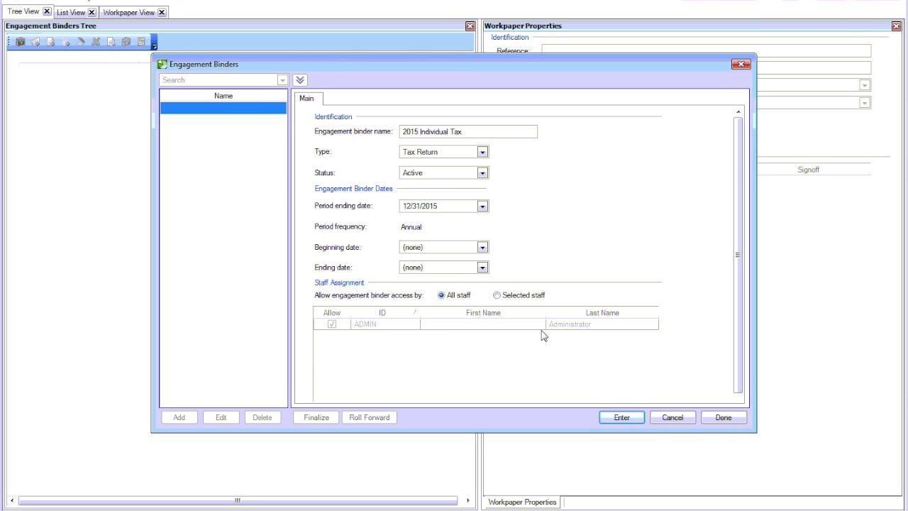
{"action": "mouse_move", "coordinate": [556, 367]}
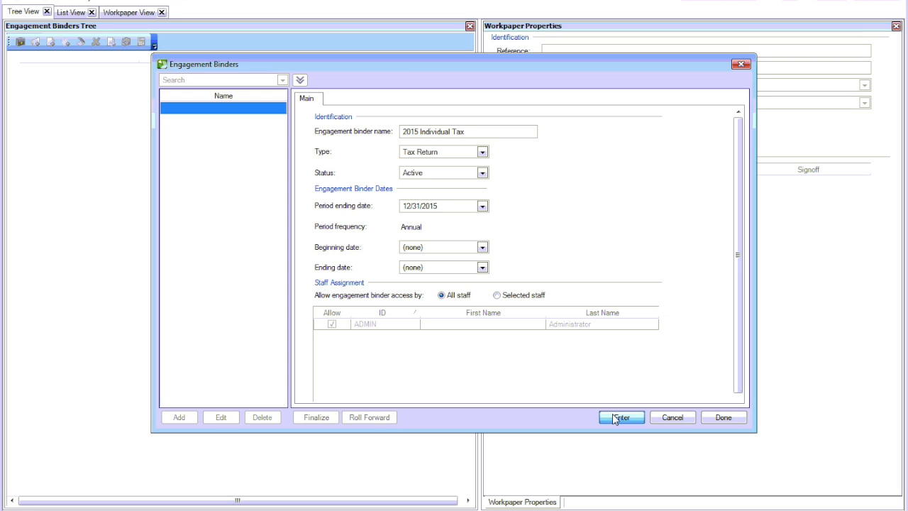
{"action": "left_click", "coordinate": [621, 417]}
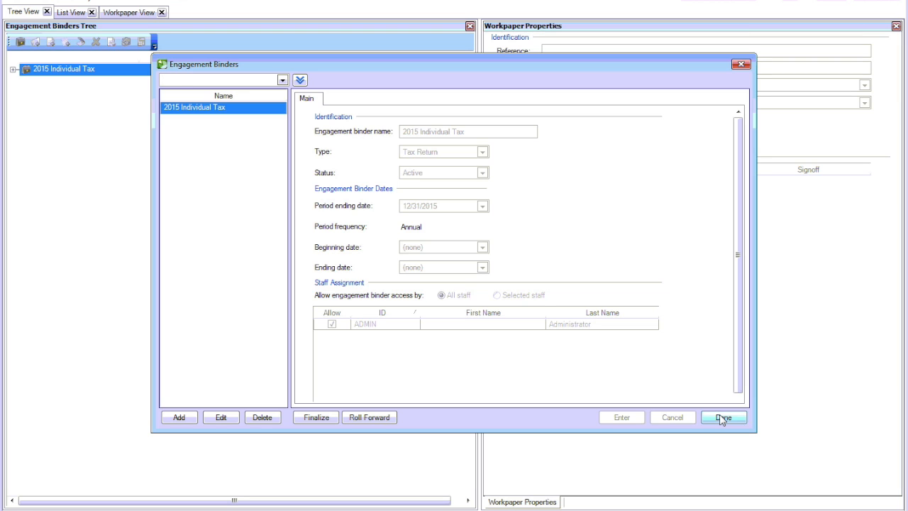
{"action": "left_click", "coordinate": [724, 417]}
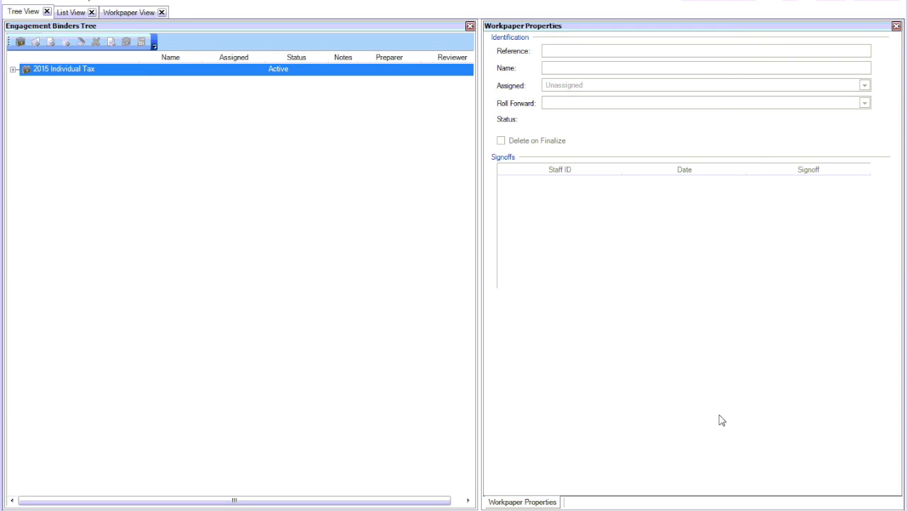